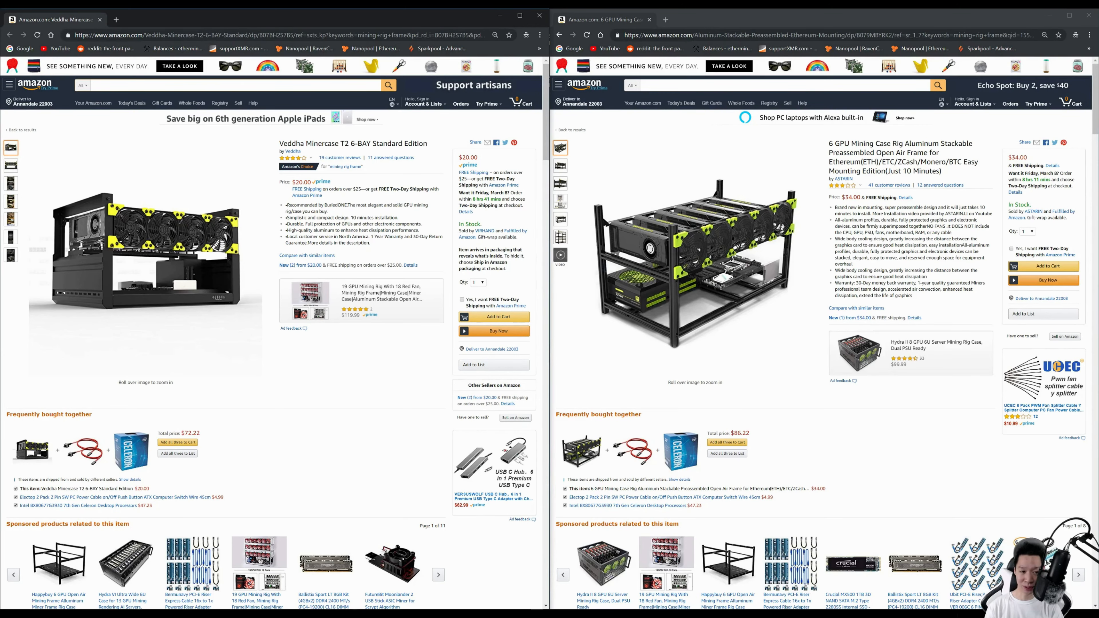
# - Maximize the Veddha Minercase T2 6-BAY page window to fill the screen
pyautogui.click(619, 19)
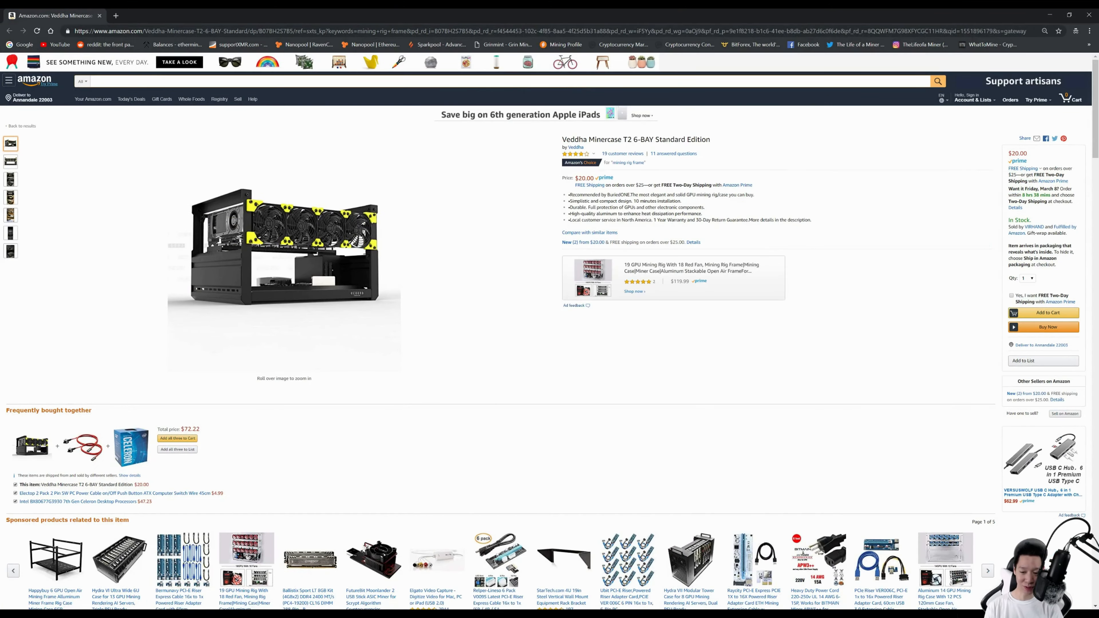